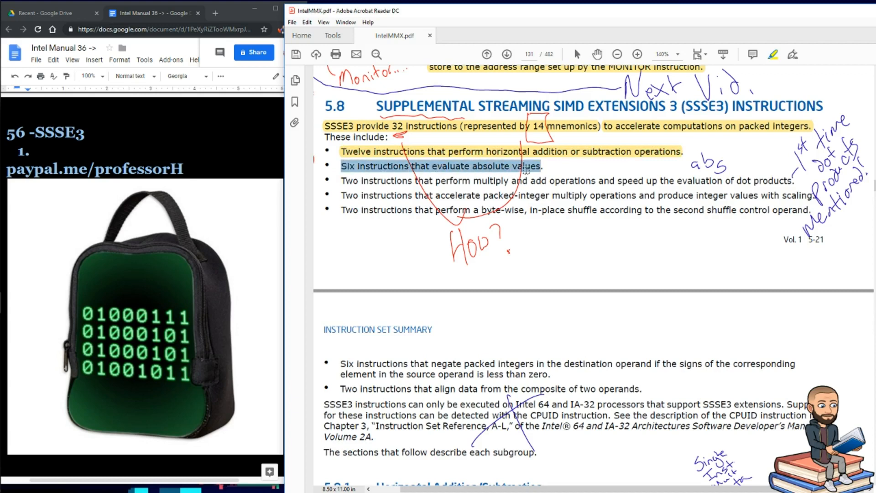
Highlight the absolute-values bullet in the section 5.8 SSSE3 instruction-group list.
{"action": "left_click", "coordinate": [548, 166]}
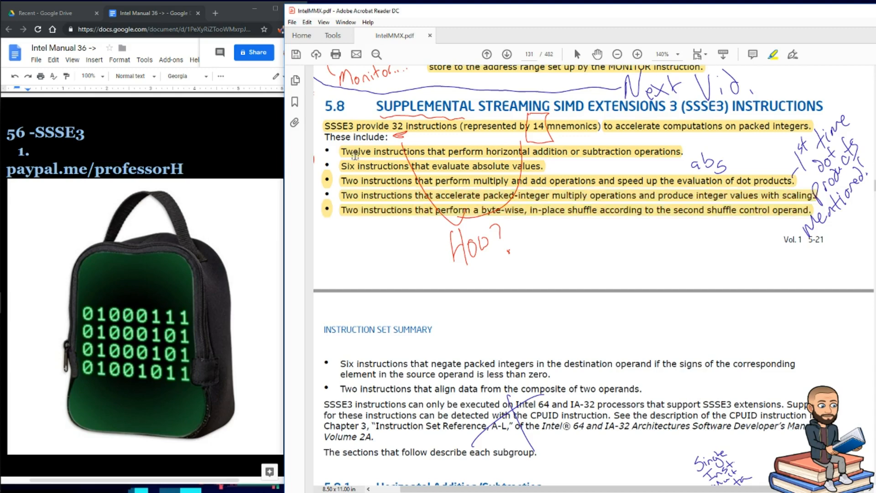
{"action": "mouse_move", "coordinate": [360, 217]}
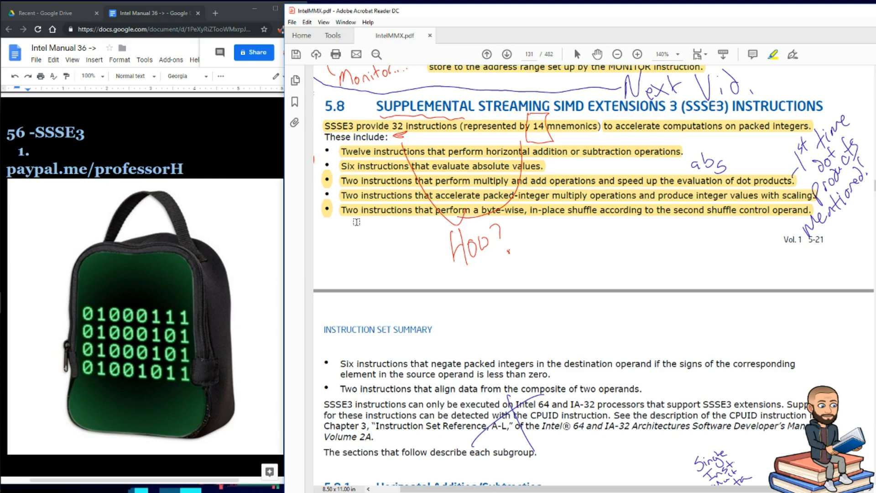
Scroll down to the SSSE3 Instruction Set Summary on page 132.
{"action": "scroll", "scroll_direction": "down", "scroll_amount": 3}
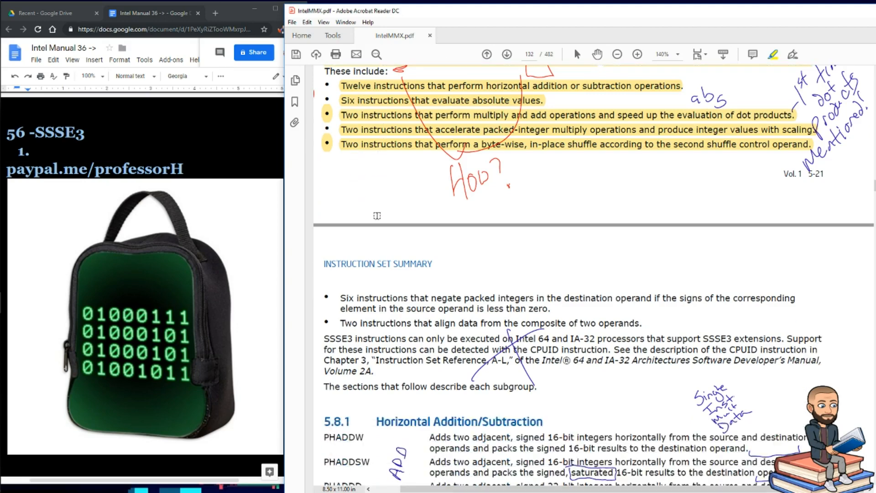
{"action": "scroll", "scroll_direction": "down", "scroll_amount": 3}
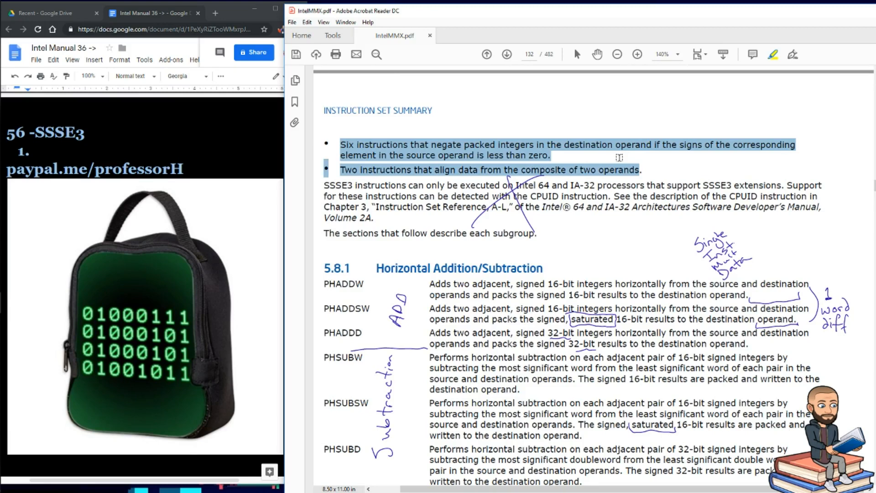
{"action": "mouse_move", "coordinate": [645, 169]}
{"action": "type", "text": "How many categories of ssse3 instructions can we find starting on pg. 132?"}
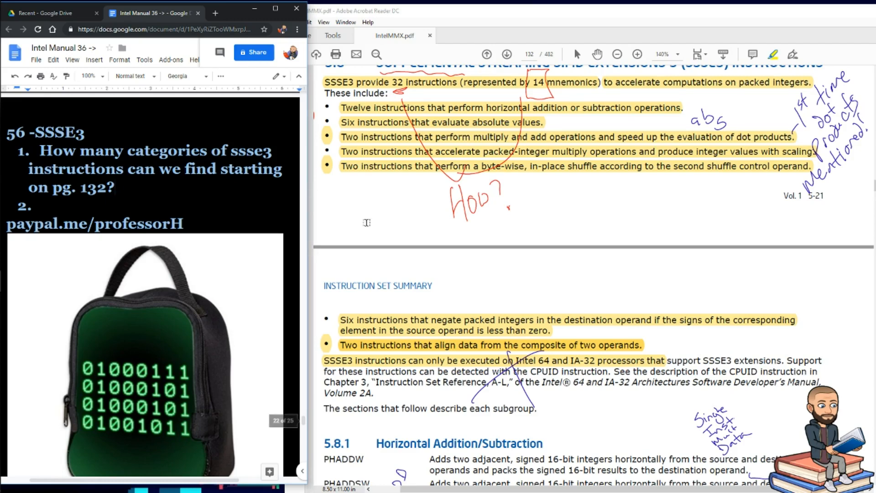
Highlight the PHADDSW instruction name under 5.8.1 Horizontal Addition/Subtraction.
{"action": "scroll", "scroll_direction": "down", "scroll_amount": 3}
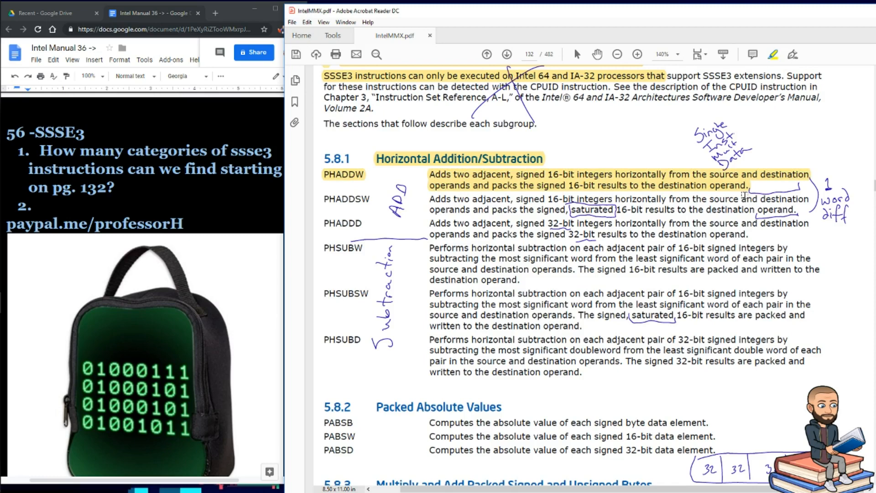
{"action": "mouse_move", "coordinate": [786, 174]}
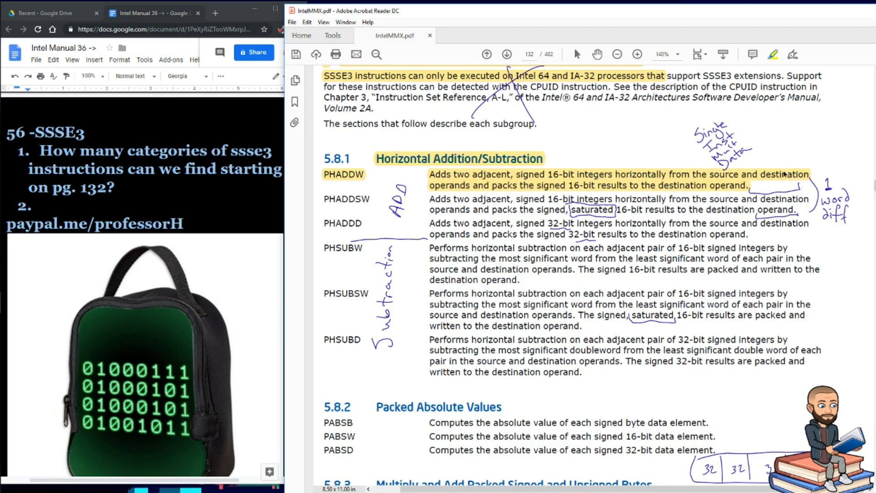
{"action": "mouse_move", "coordinate": [321, 199]}
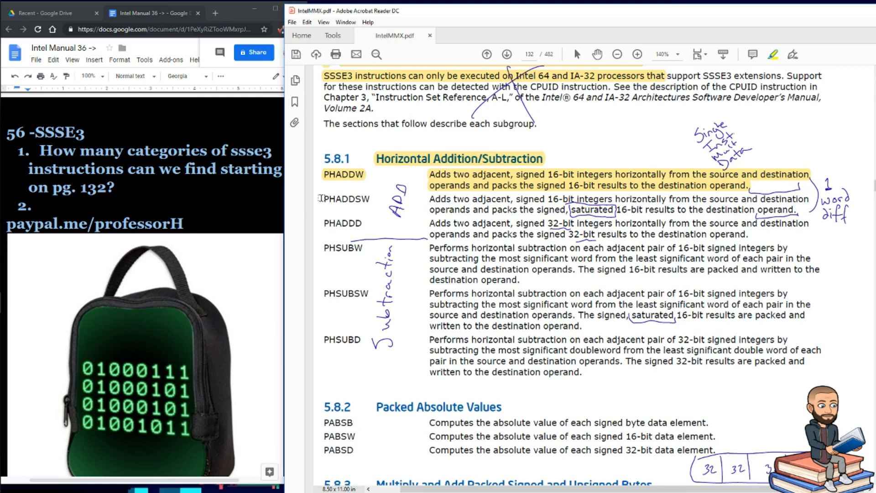
{"action": "double_click", "coordinate": [345, 198]}
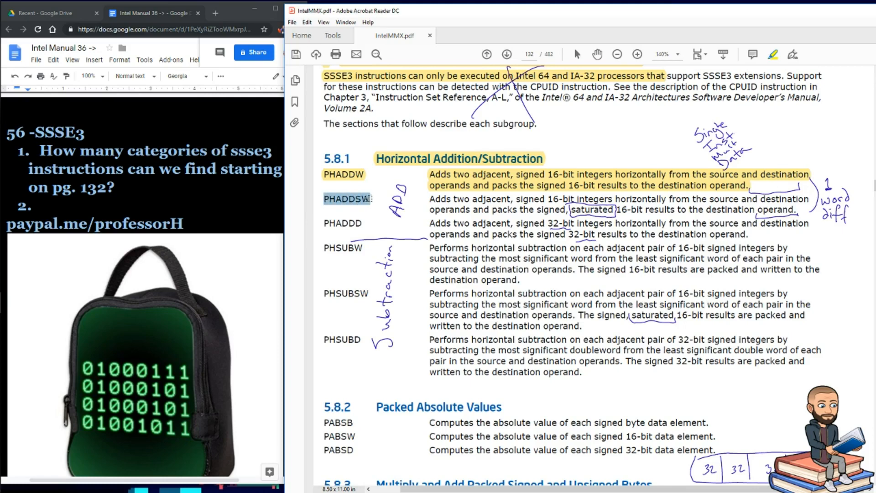
{"action": "left_click", "coordinate": [347, 199]}
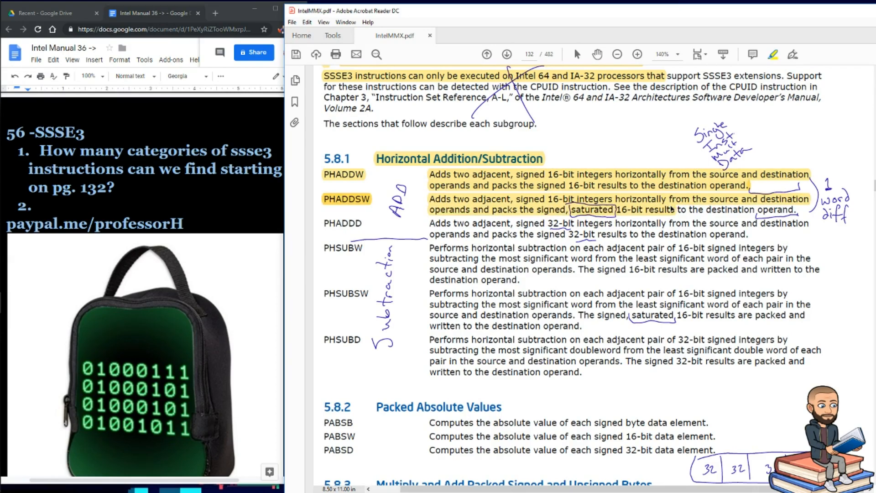
Add the question 'What is the difference between phaddw and phaddsw?' and select PHADDD.
{"action": "type", "text": "What is the difference between phaddw and phaddsw?"}
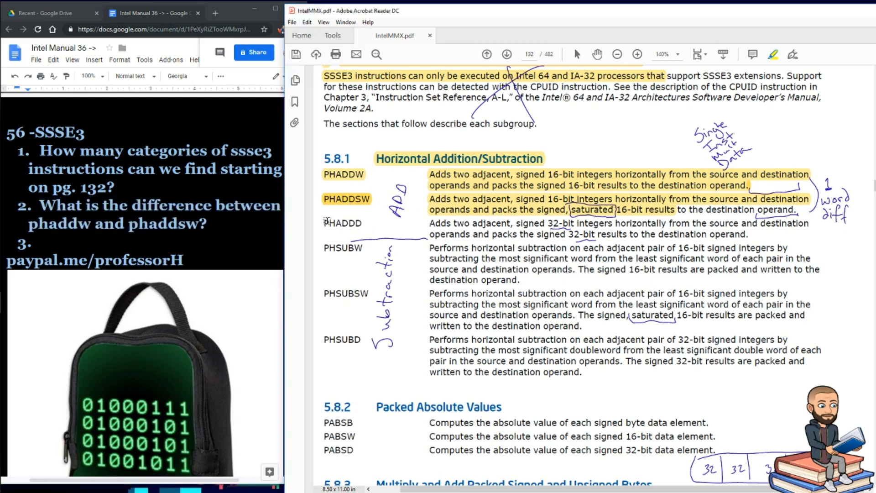
{"action": "double_click", "coordinate": [342, 223]}
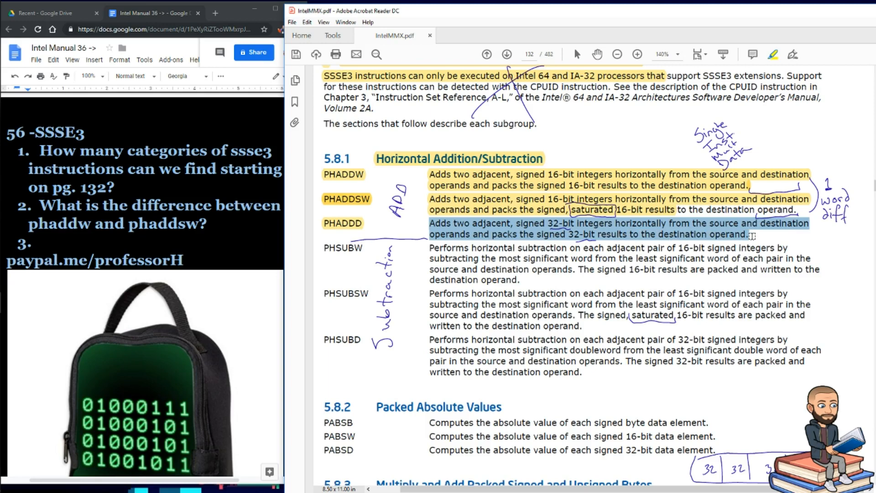
Highlight the Packed Absolute Values section with PABSB, PABSW and PABSD.
{"action": "scroll", "scroll_direction": "down", "scroll_amount": 3}
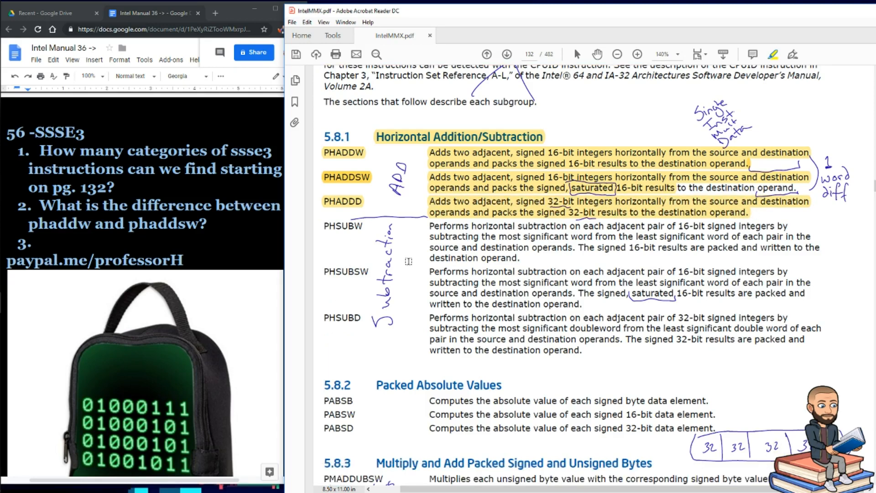
{"action": "scroll", "scroll_direction": "down", "scroll_amount": 3}
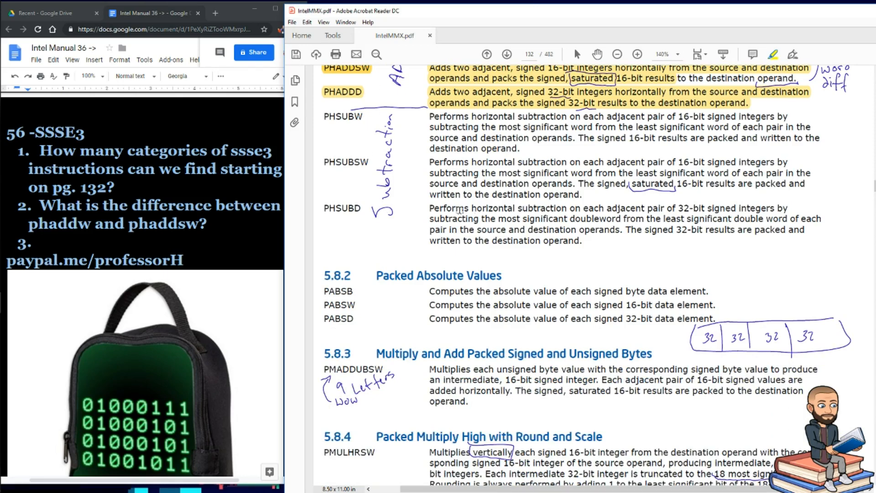
{"action": "scroll", "scroll_direction": "up", "scroll_amount": 3}
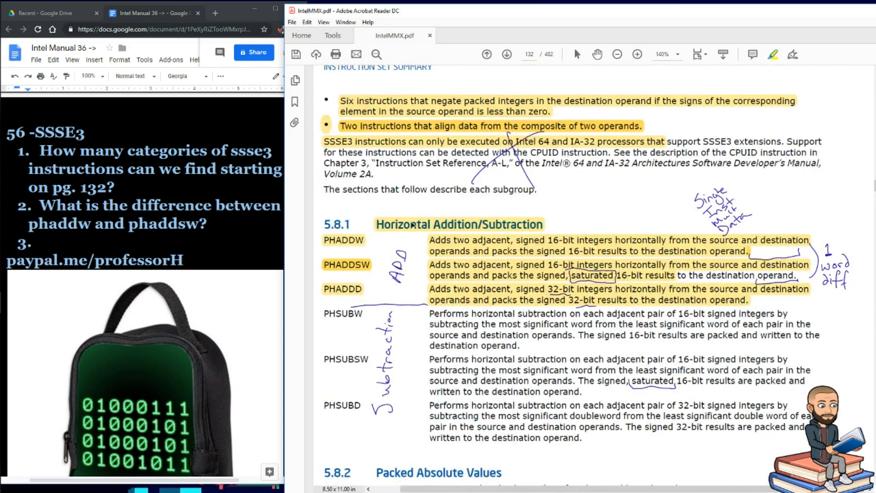
{"action": "scroll", "scroll_direction": "down", "scroll_amount": 3}
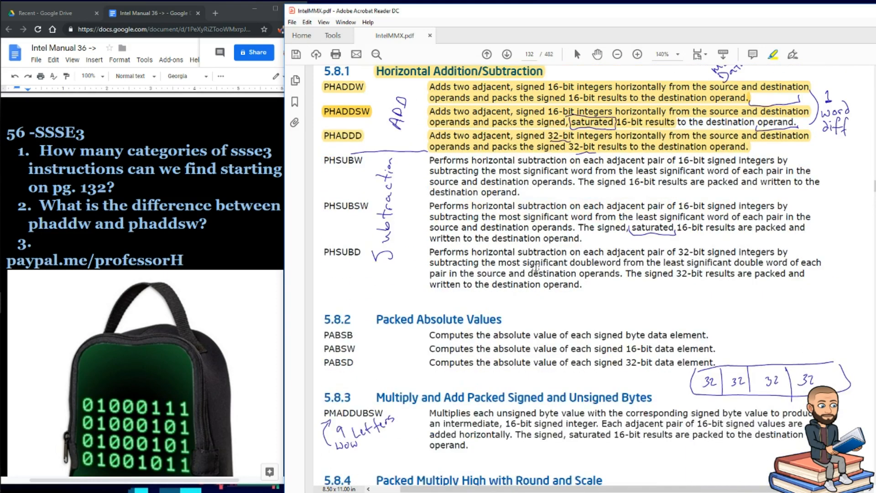
{"action": "mouse_move", "coordinate": [341, 233]}
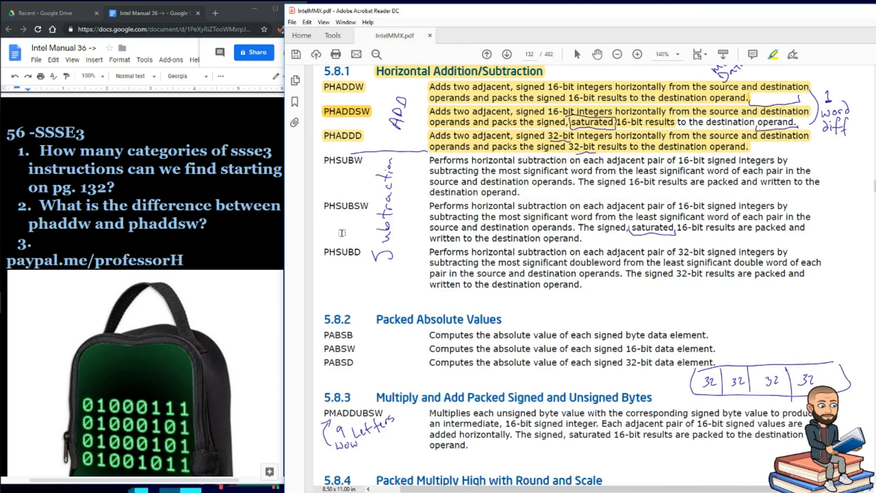
{"action": "scroll", "scroll_direction": "down", "scroll_amount": 3}
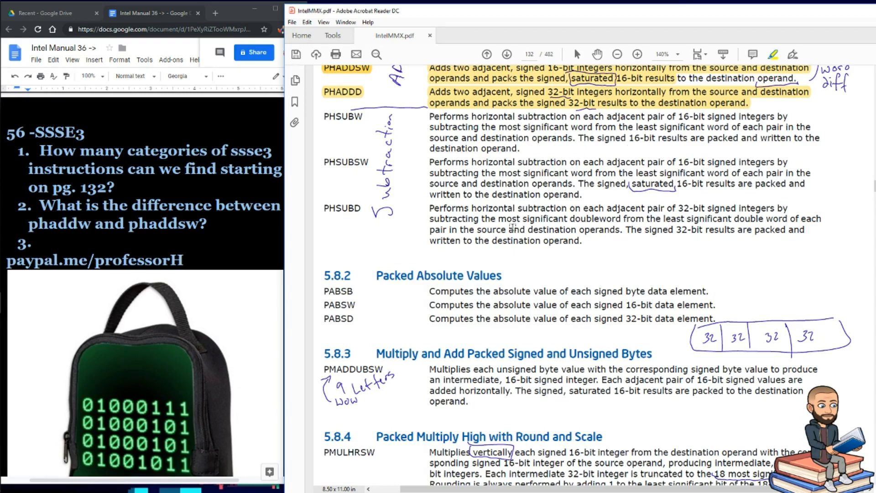
{"action": "scroll", "scroll_direction": "down", "scroll_amount": 3}
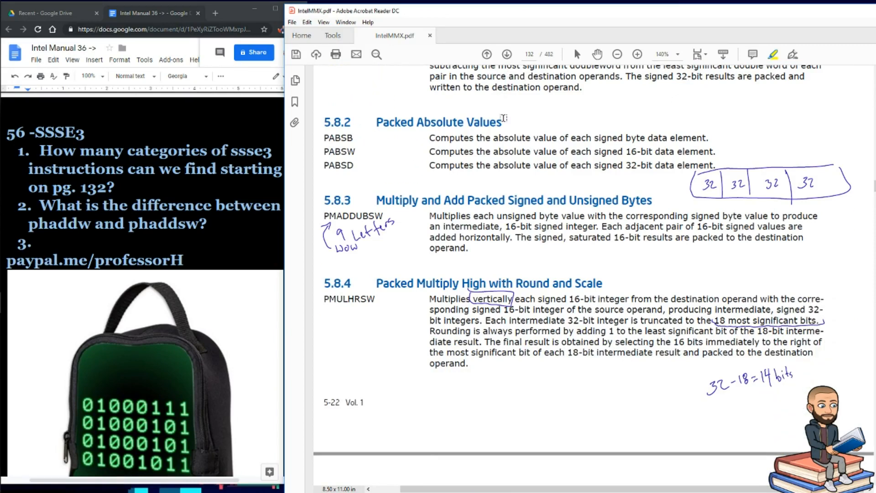
{"action": "scroll", "scroll_direction": "down", "scroll_amount": 3}
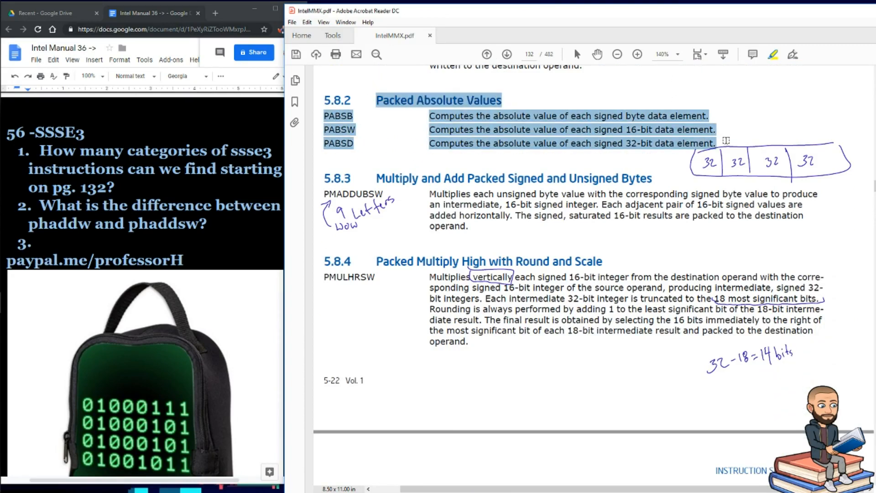
{"action": "left_click", "coordinate": [431, 100]}
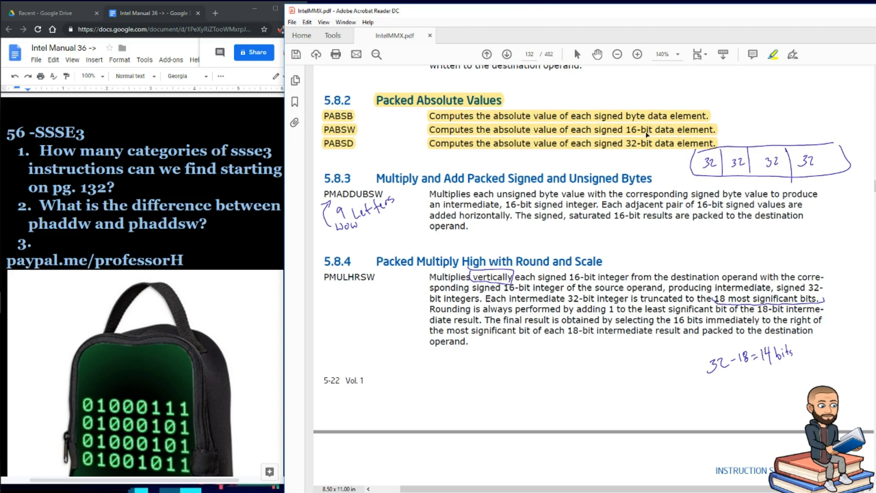
{"action": "mouse_move", "coordinate": [639, 162]}
{"action": "type", "text": "How do you compute the absolute value of a 32 bit chunk?"}
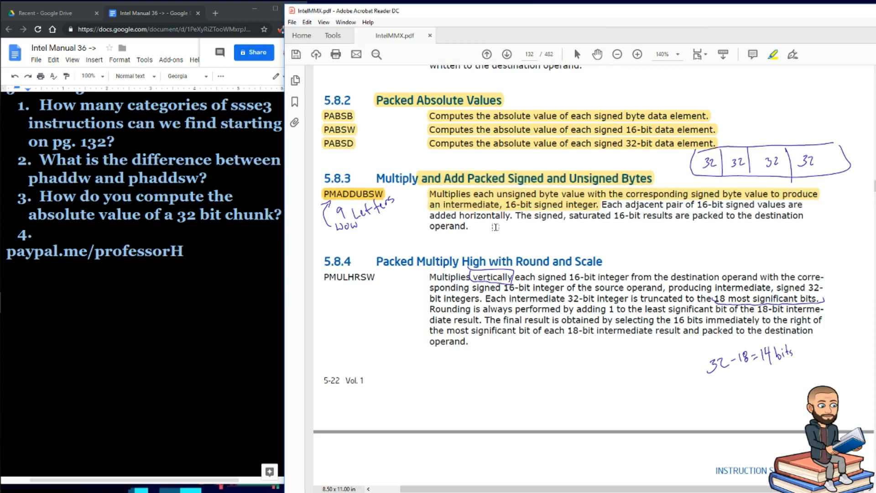
{"action": "mouse_move", "coordinate": [539, 229]}
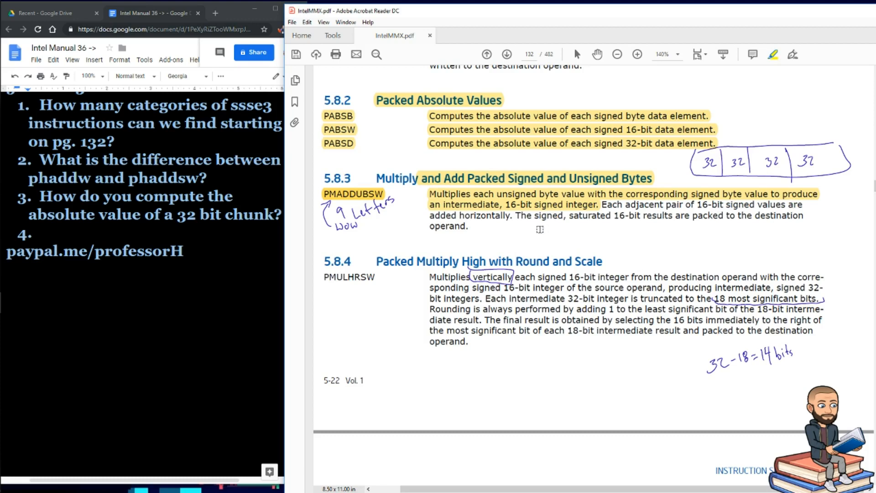
{"action": "mouse_move", "coordinate": [711, 222]}
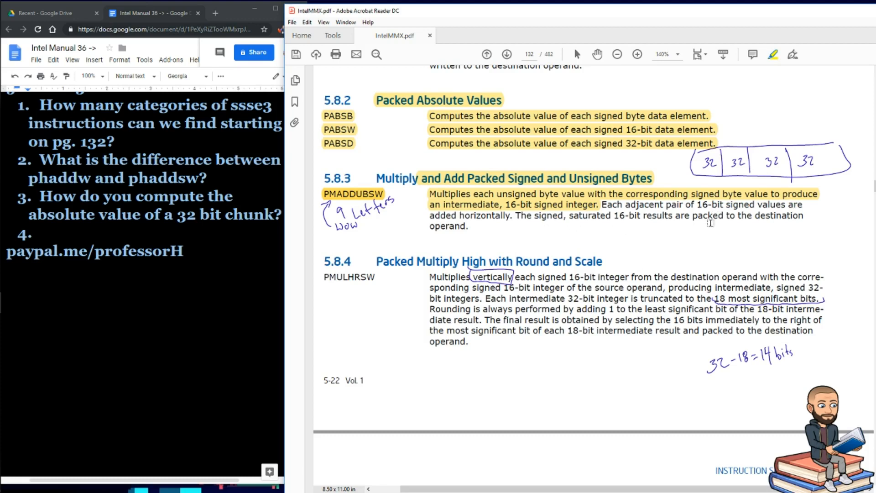
{"action": "mouse_move", "coordinate": [471, 235]}
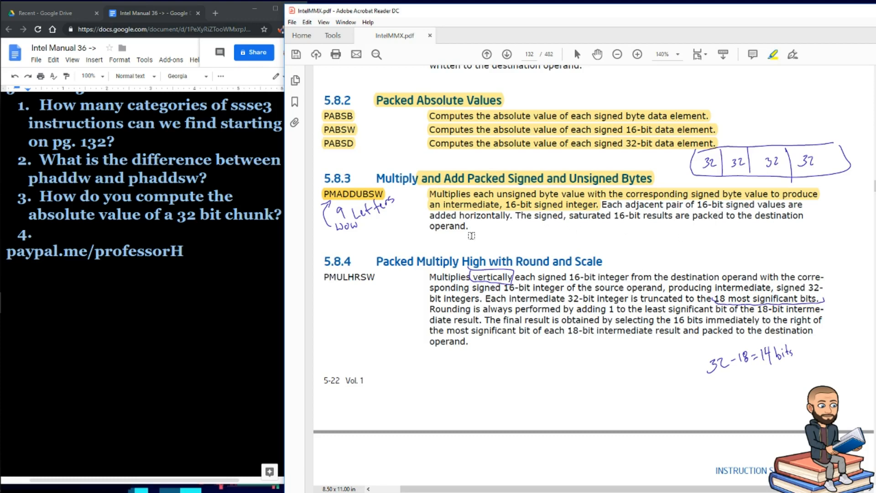
Highlight the remainder of the PMULHRSW description under 5.8.4.
{"action": "scroll", "scroll_direction": "down", "scroll_amount": 3}
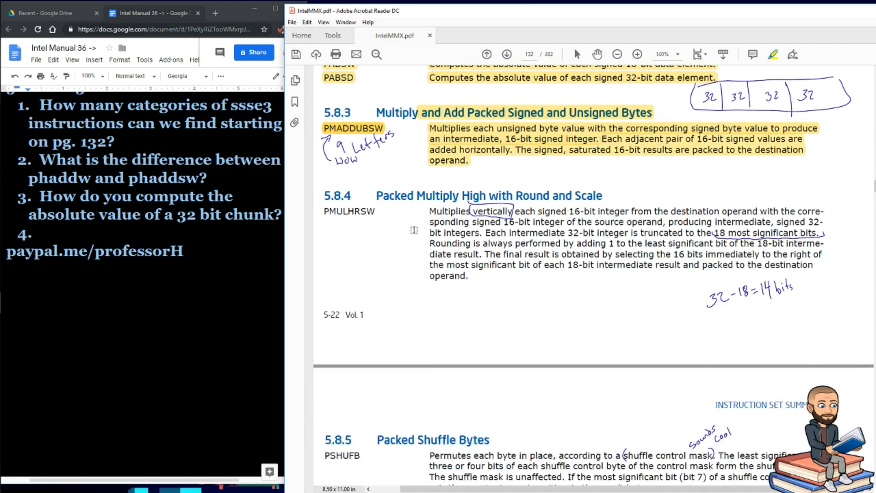
{"action": "scroll", "scroll_direction": "down", "scroll_amount": 3}
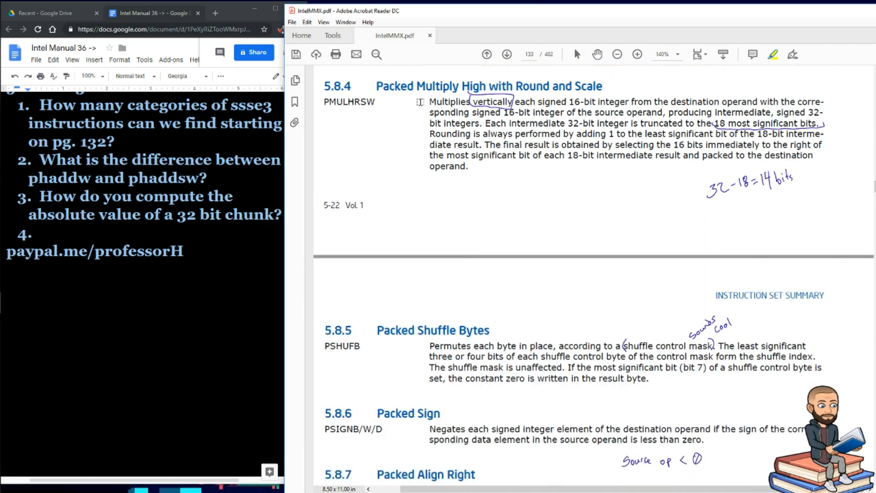
{"action": "mouse_move", "coordinate": [461, 91]}
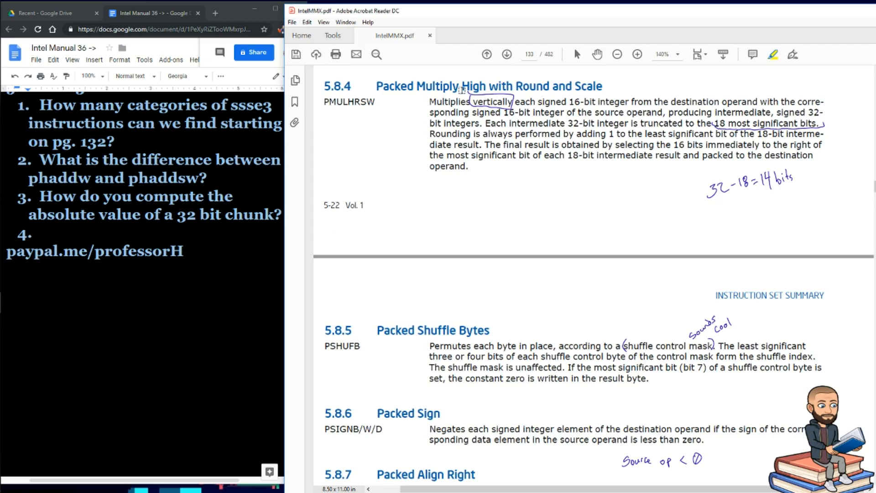
{"action": "mouse_move", "coordinate": [418, 101]}
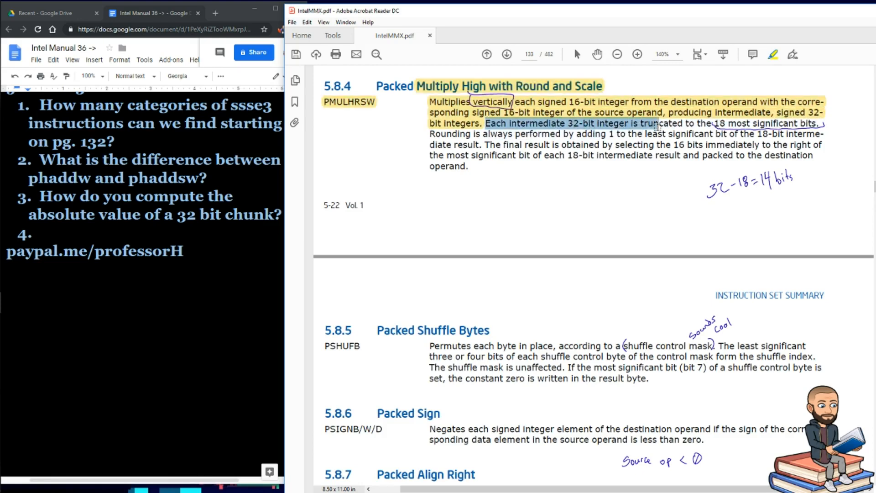
{"action": "mouse_move", "coordinate": [754, 124]}
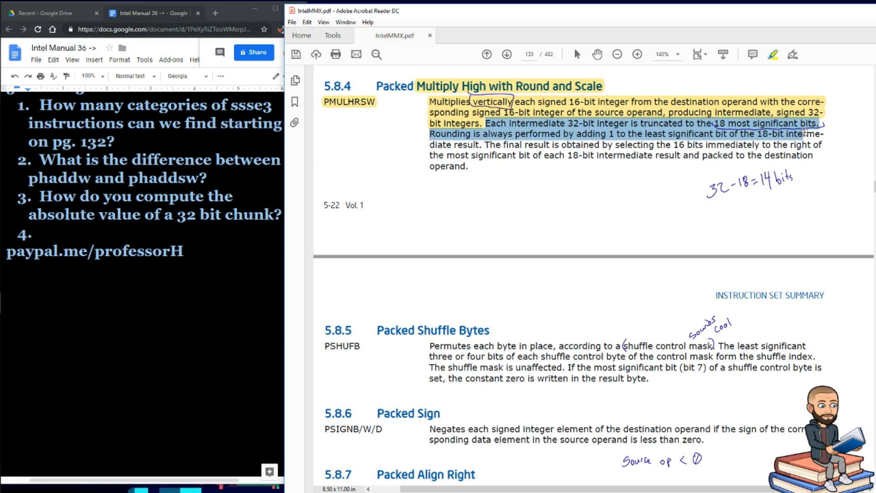
{"action": "left_click", "coordinate": [478, 134]}
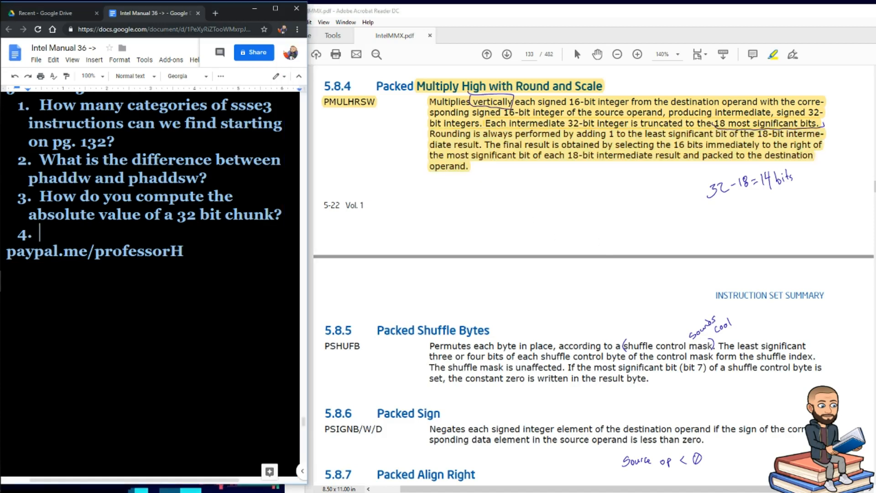
Add the study question 'What is a shuffle control mask?' after reviewing 5.8.5 PSHUFB.
{"action": "scroll", "scroll_direction": "down", "scroll_amount": 3}
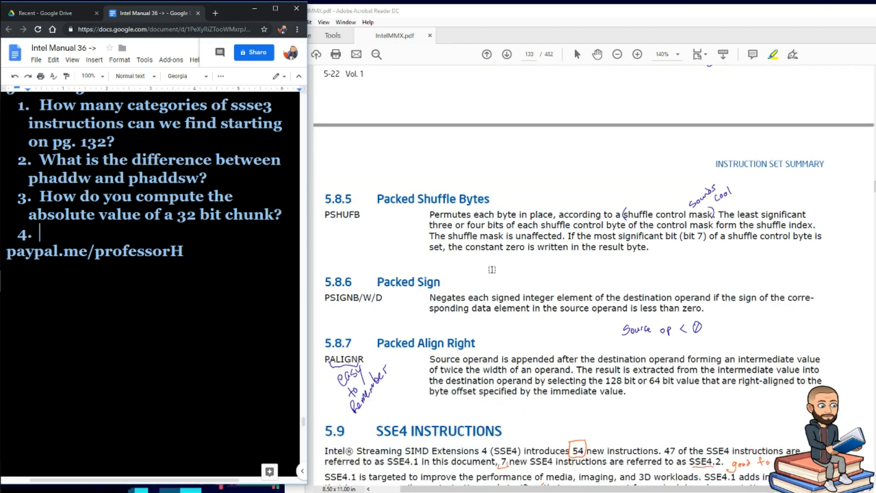
{"action": "scroll", "scroll_direction": "down", "scroll_amount": 3}
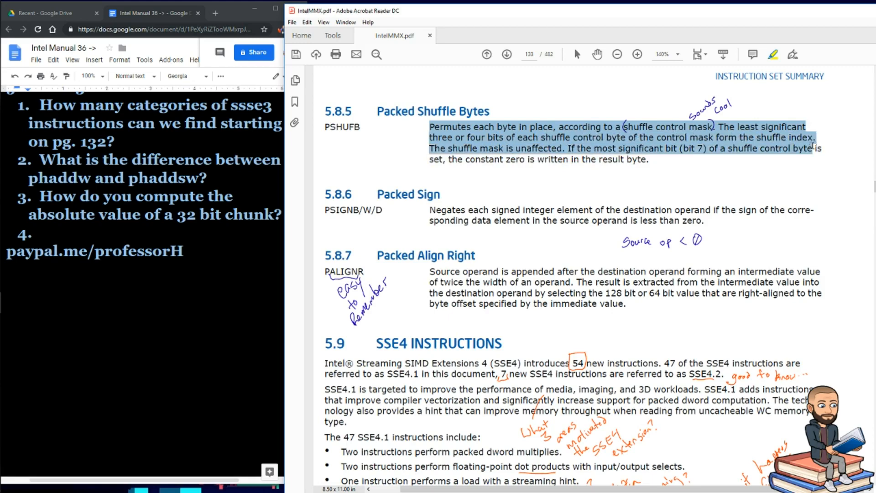
{"action": "type", "text": "What is a shuffle control mask?"}
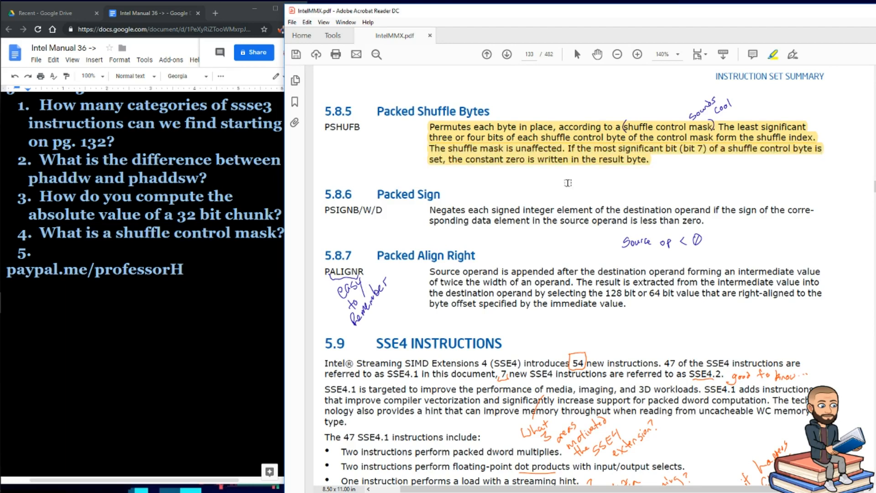
Scroll down through 5.8.6 Packed Sign to the PSIGNB/W/D entry.
{"action": "scroll", "scroll_direction": "down", "scroll_amount": 3}
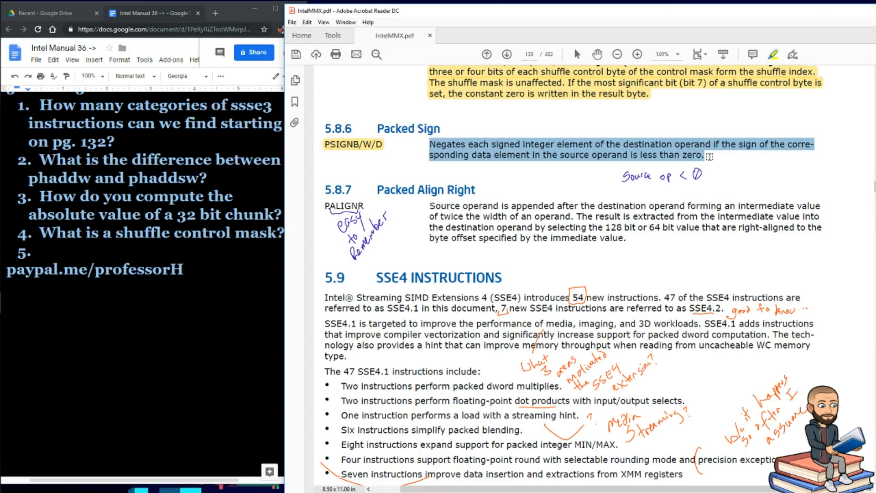
{"action": "scroll", "scroll_direction": "down", "scroll_amount": 3}
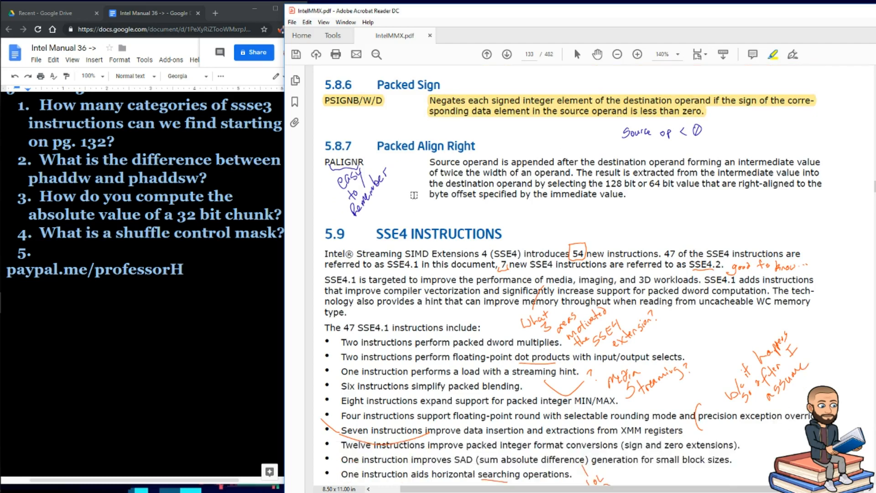
{"action": "scroll", "scroll_direction": "down", "scroll_amount": 3}
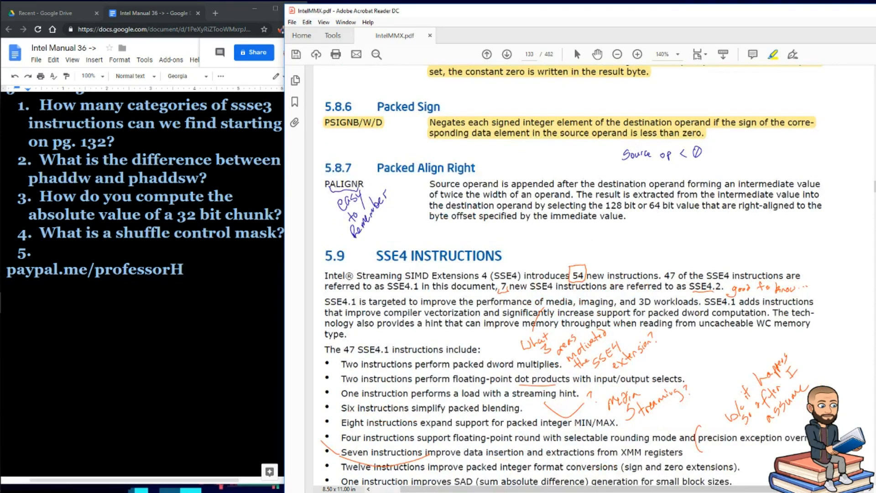
Add the question 'What does 'palignr' stand for?' and scroll on into section 5.9.
{"action": "scroll", "scroll_direction": "down", "scroll_amount": 3}
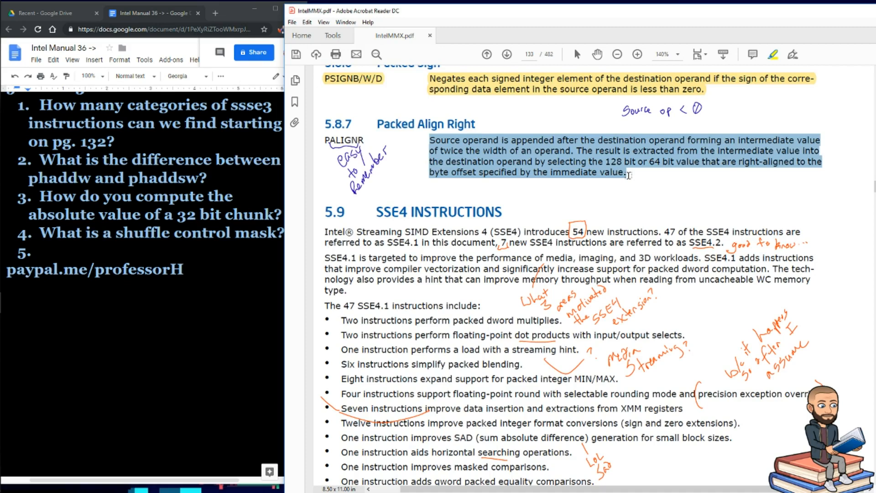
{"action": "type", "text": "What does 'palignr' stand for?"}
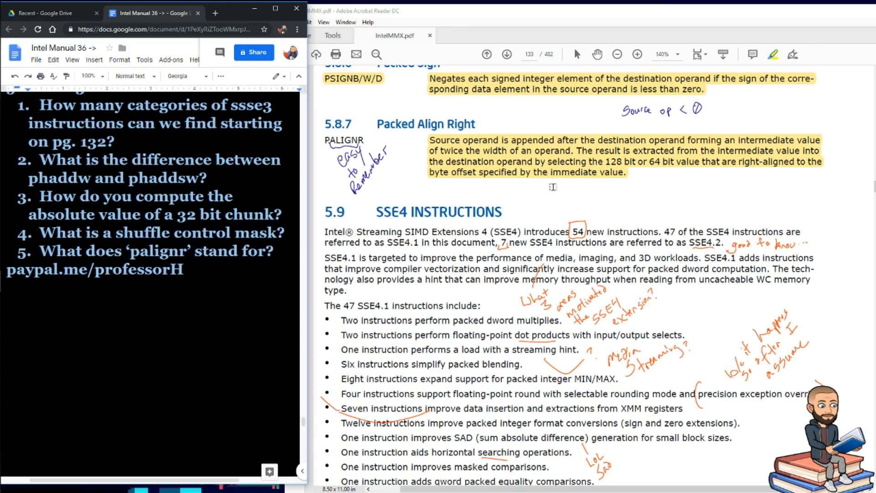
{"action": "scroll", "scroll_direction": "down", "scroll_amount": 3}
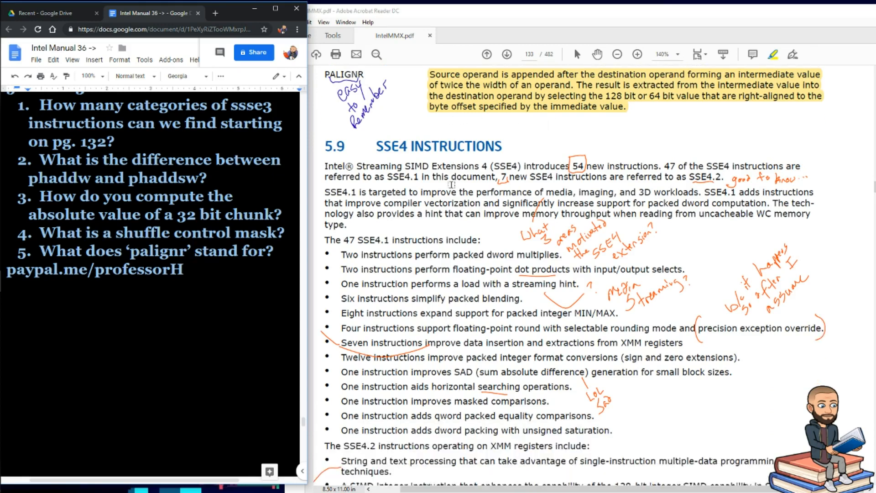
{"action": "scroll", "scroll_direction": "down", "scroll_amount": 3}
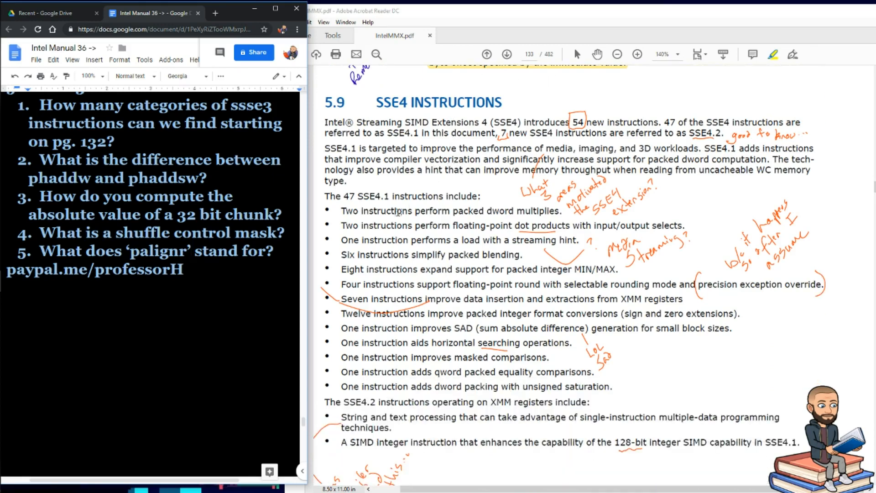